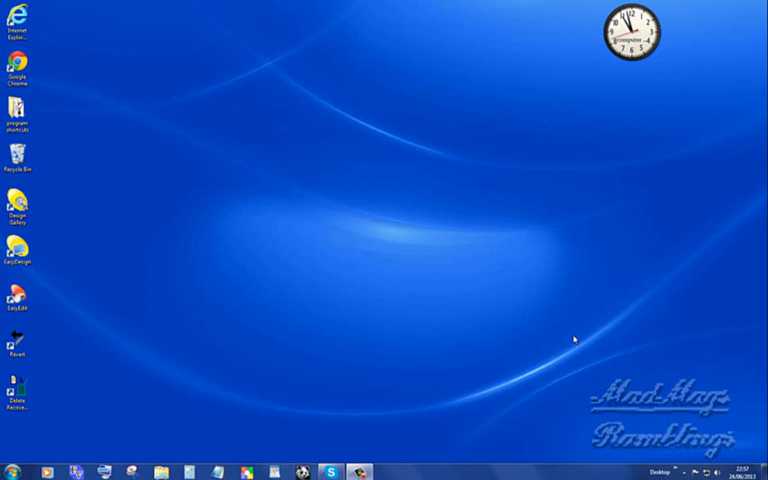
{"action": "mouse_move", "coordinate": [93, 185]}
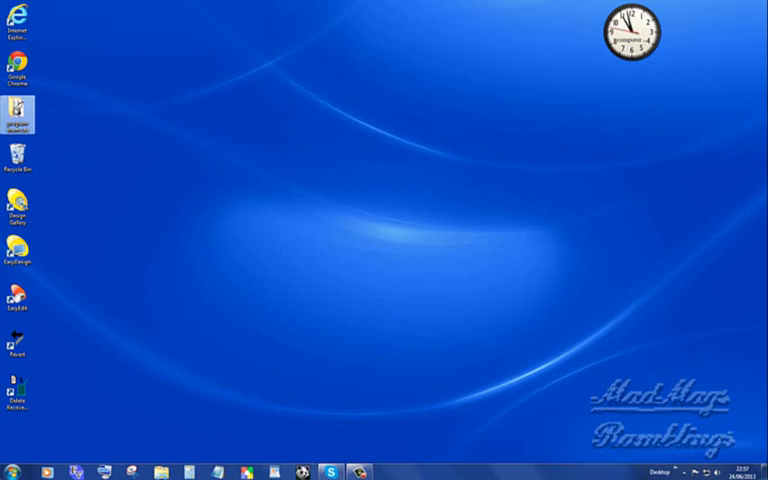
- Open the program shortcuts folder and scroll down through its entries
{"action": "double_click", "coordinate": [16, 110]}
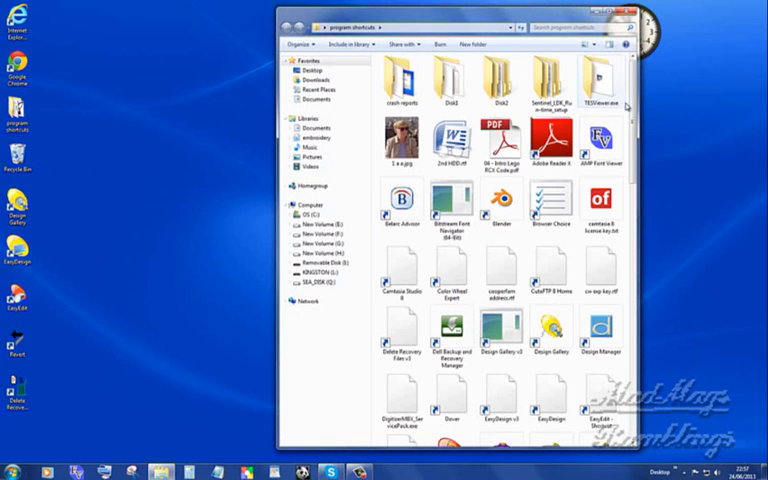
{"action": "scroll", "scroll_direction": "down", "scroll_amount": 3}
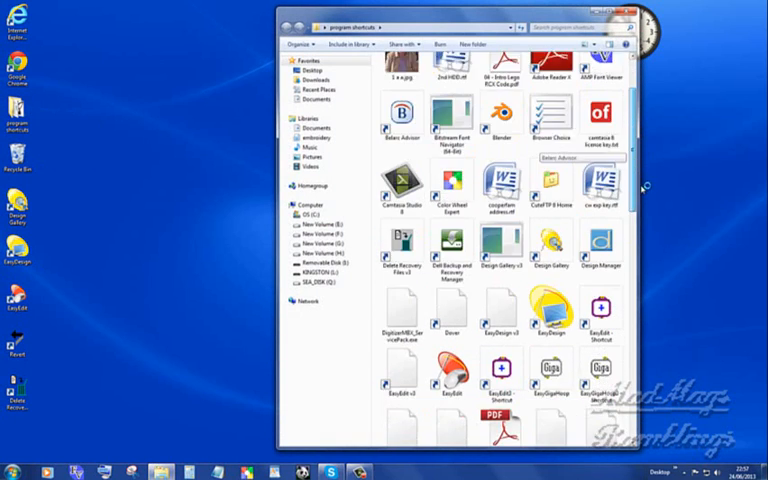
{"action": "scroll", "scroll_direction": "down", "scroll_amount": 3}
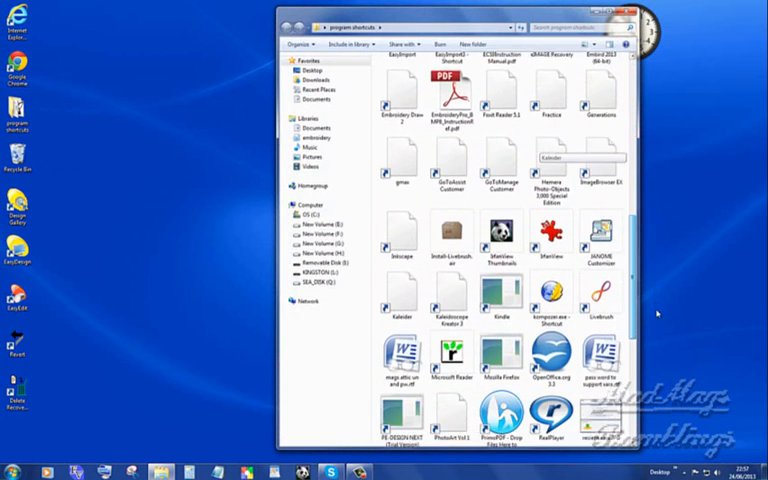
{"action": "scroll", "scroll_direction": "down", "scroll_amount": 3}
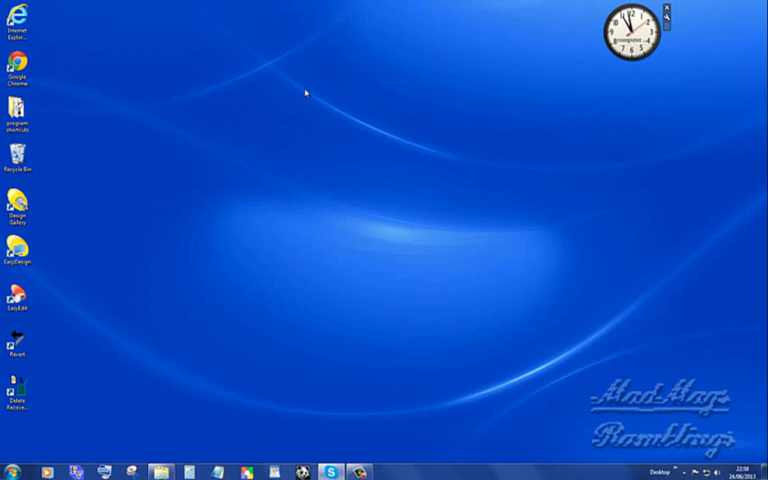
{"action": "mouse_move", "coordinate": [238, 80]}
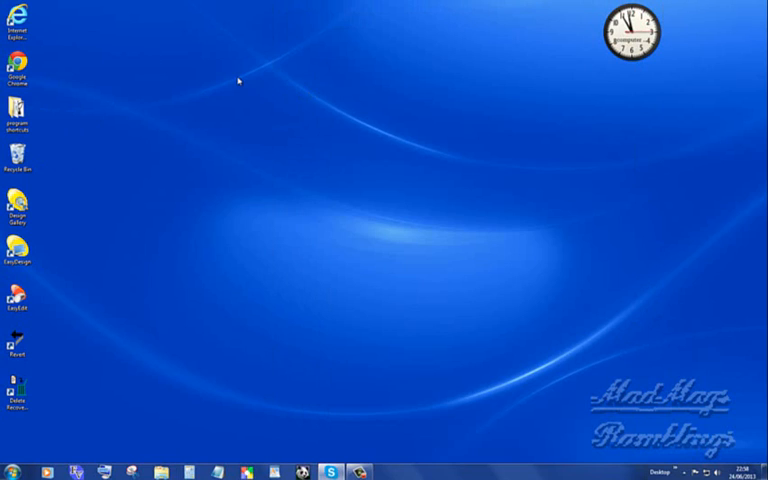
{"action": "mouse_move", "coordinate": [259, 274]}
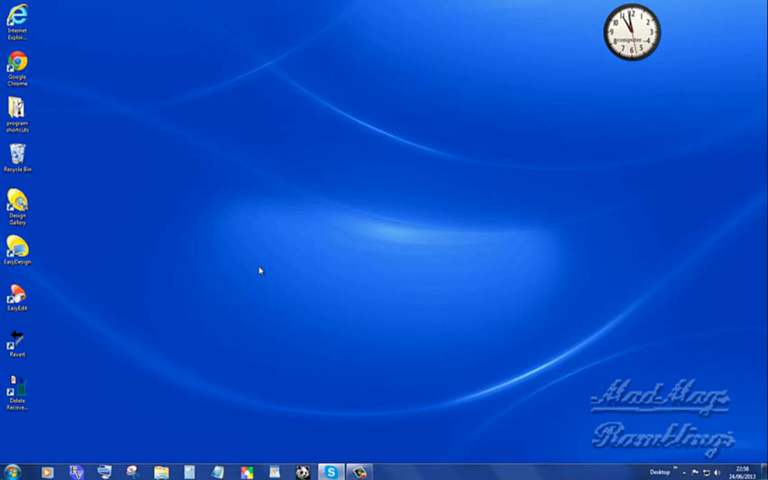
{"action": "mouse_move", "coordinate": [172, 390]}
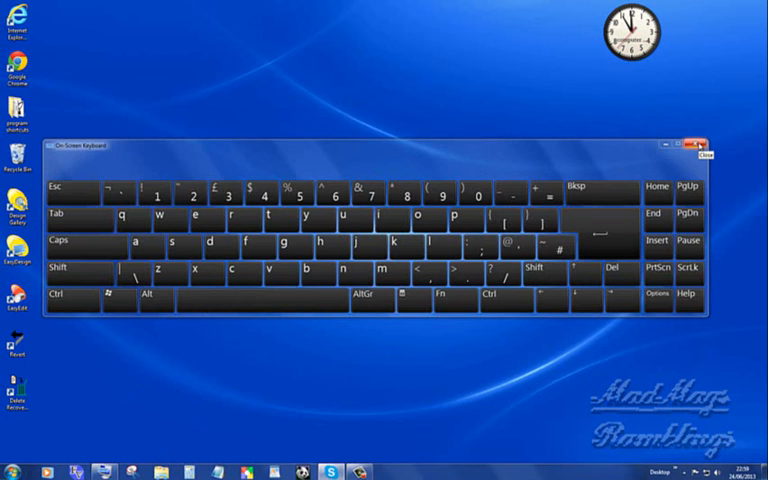
- Close the on-screen keyboard, cancel saving the clock snip, and discard it
{"action": "left_click", "coordinate": [703, 146]}
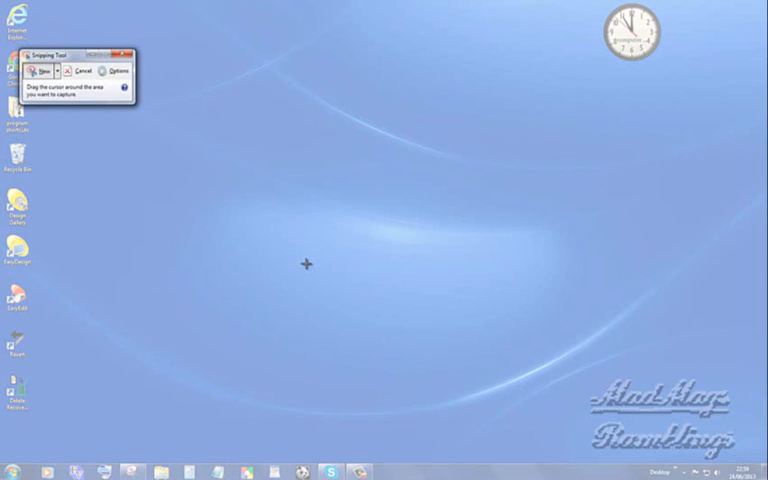
{"action": "mouse_move", "coordinate": [491, 117]}
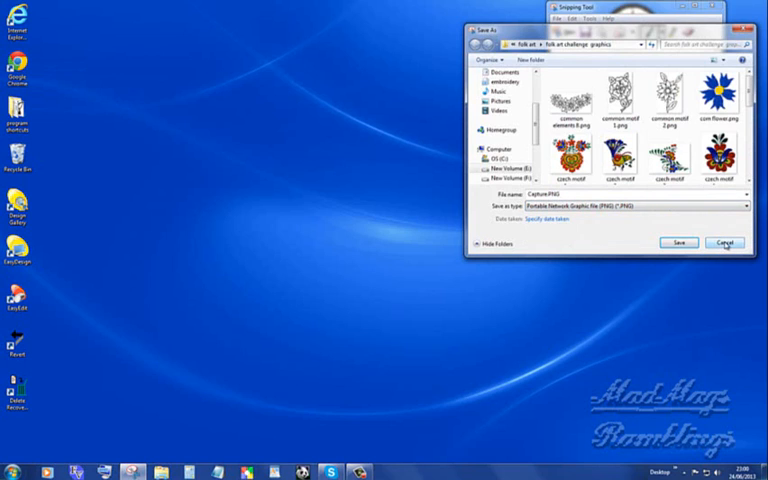
{"action": "left_click", "coordinate": [723, 243]}
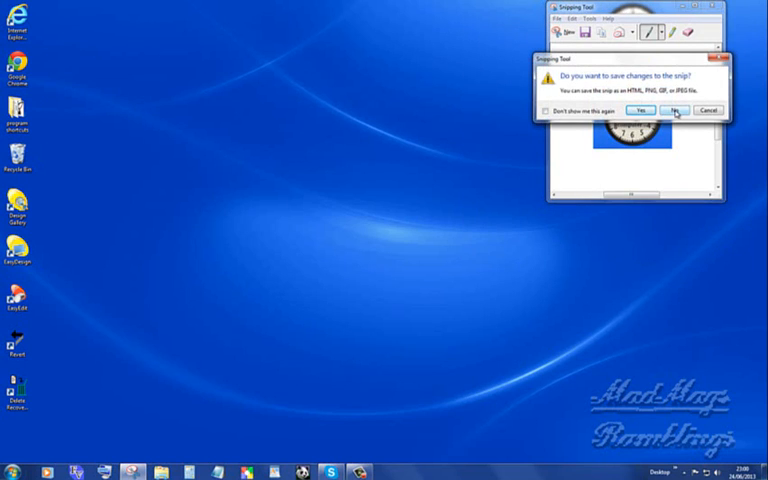
{"action": "left_click", "coordinate": [675, 110]}
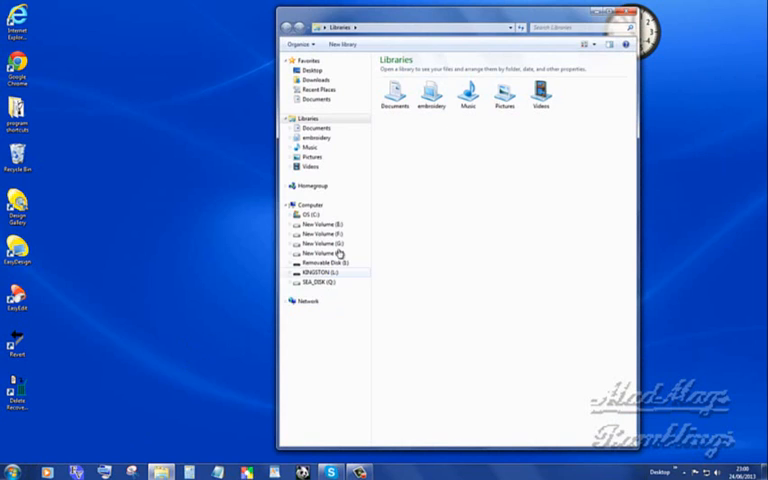
{"action": "mouse_move", "coordinate": [335, 391]}
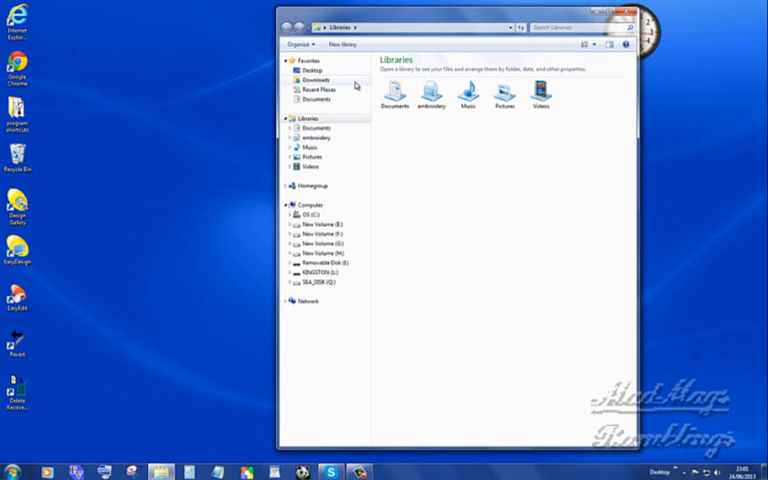
- Go to Downloads from Favorites in the Libraries navigation pane
{"action": "left_click", "coordinate": [312, 80]}
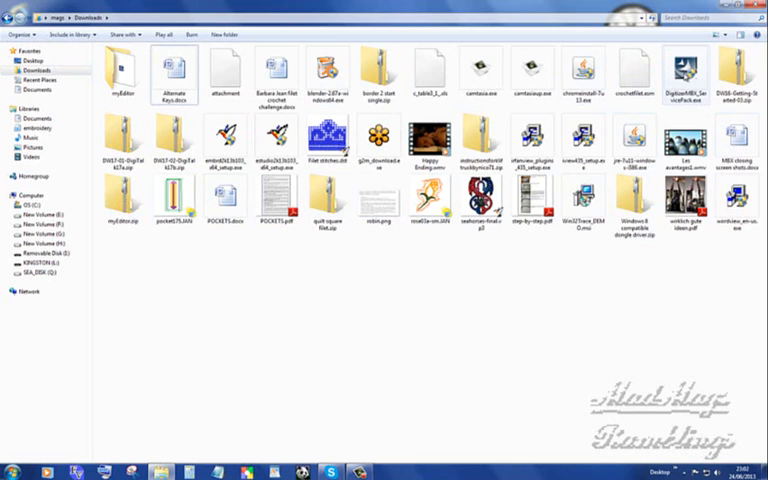
{"action": "mouse_move", "coordinate": [660, 83]}
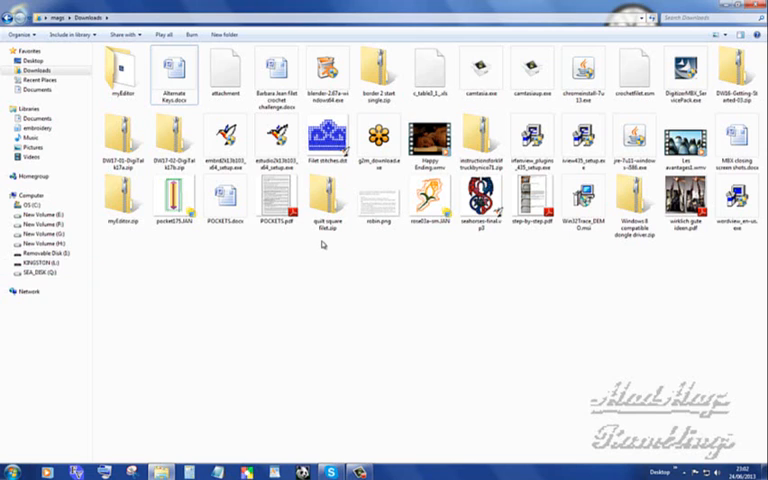
{"action": "mouse_move", "coordinate": [327, 135]}
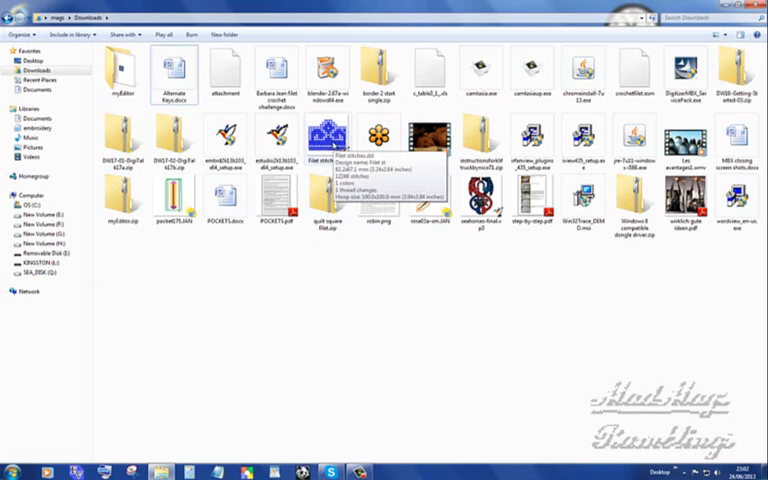
{"action": "mouse_move", "coordinate": [175, 210]}
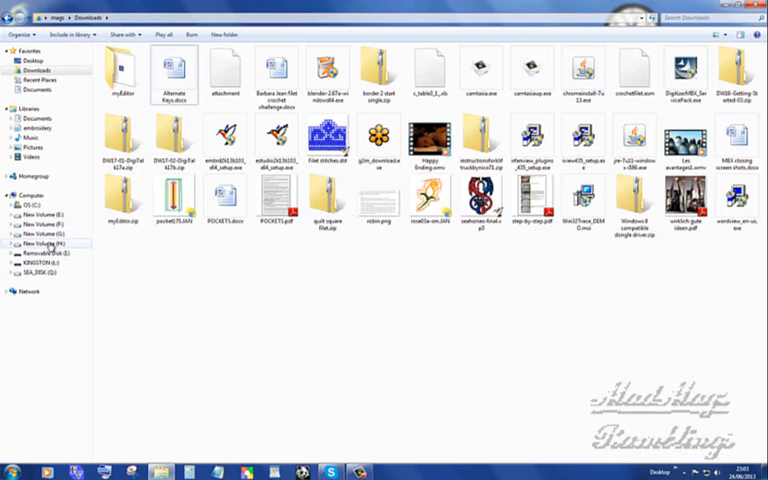
- Go to New Volume (H:) under Computer in the navigation pane
{"action": "left_click", "coordinate": [40, 243]}
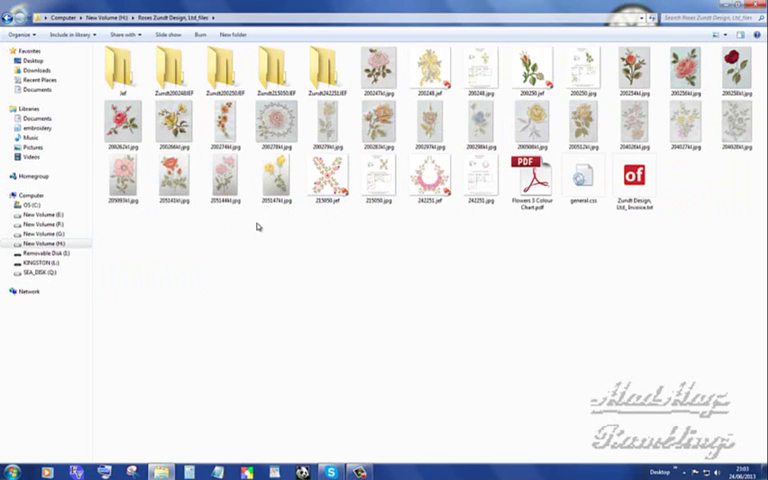
{"action": "mouse_move", "coordinate": [375, 150]}
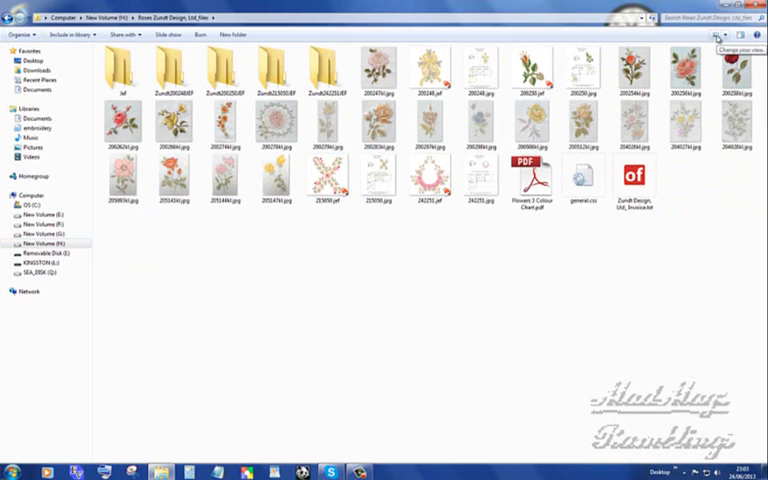
- Switch the Roses Zundt Design files folder to Extra Large Icons
{"action": "left_click", "coordinate": [718, 36]}
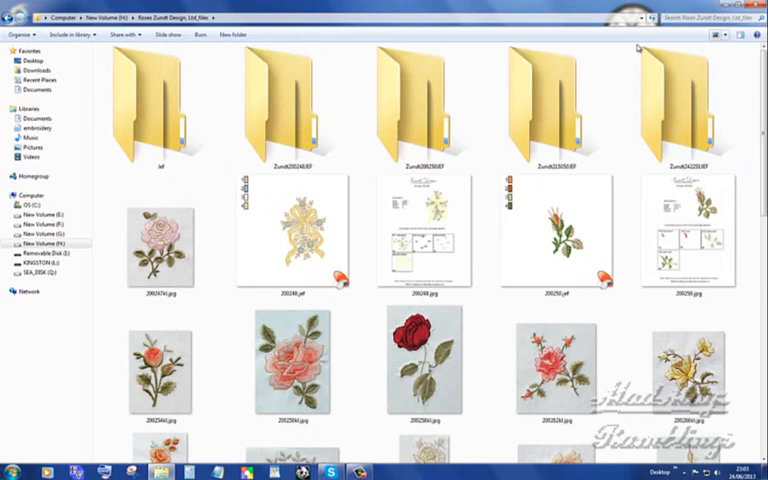
- Show the Jef folder's .jef rose designs as extra large thumbnails
{"action": "left_click", "coordinate": [160, 235]}
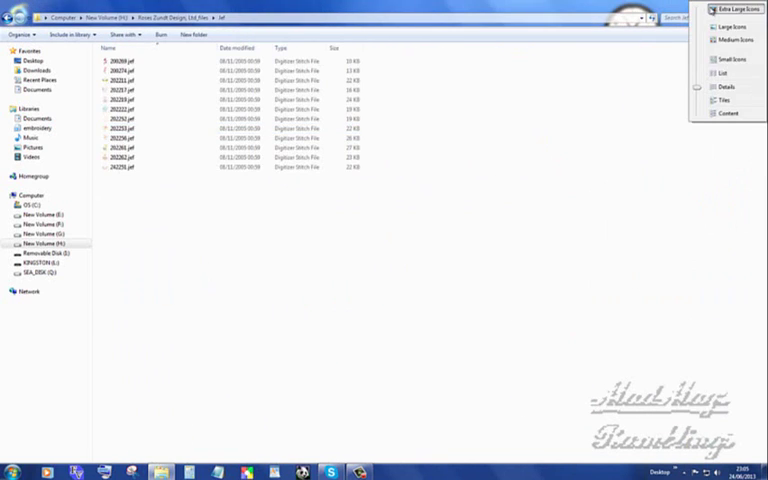
{"action": "left_click", "coordinate": [727, 8]}
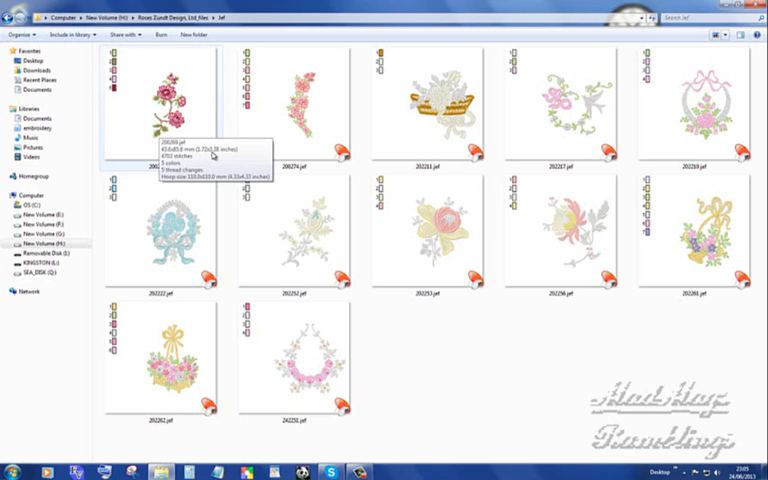
{"action": "mouse_move", "coordinate": [232, 154]}
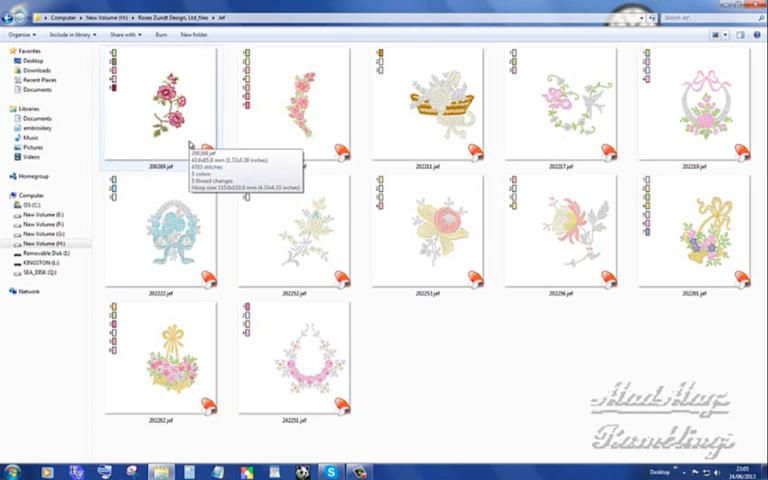
{"action": "mouse_move", "coordinate": [187, 144]}
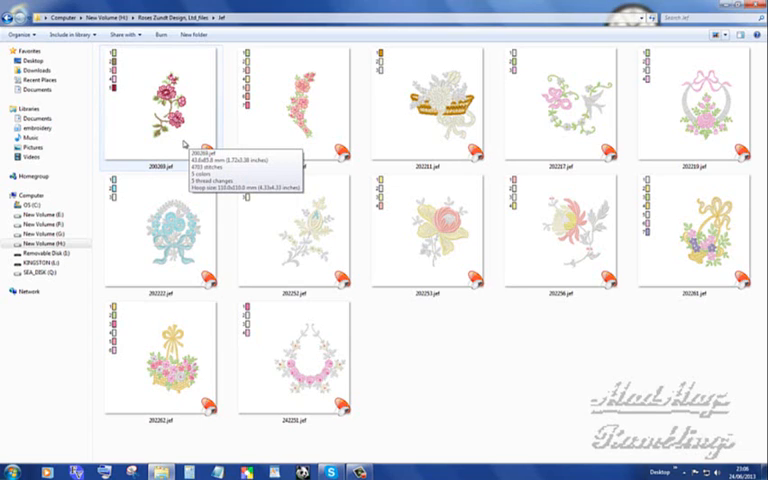
{"action": "mouse_move", "coordinate": [220, 185]}
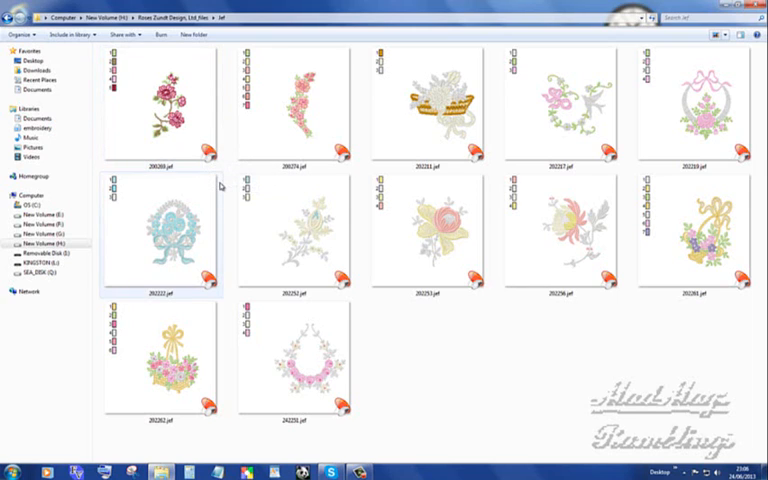
{"action": "mouse_move", "coordinate": [185, 143]}
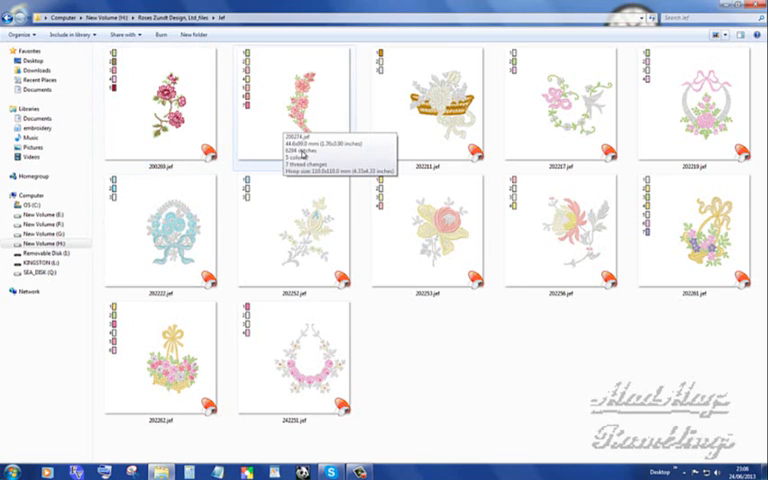
{"action": "mouse_move", "coordinate": [411, 140]}
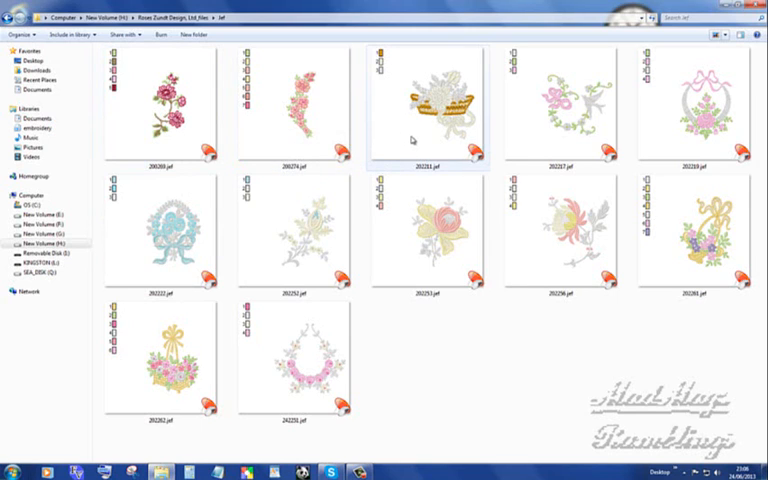
{"action": "mouse_move", "coordinate": [411, 140]}
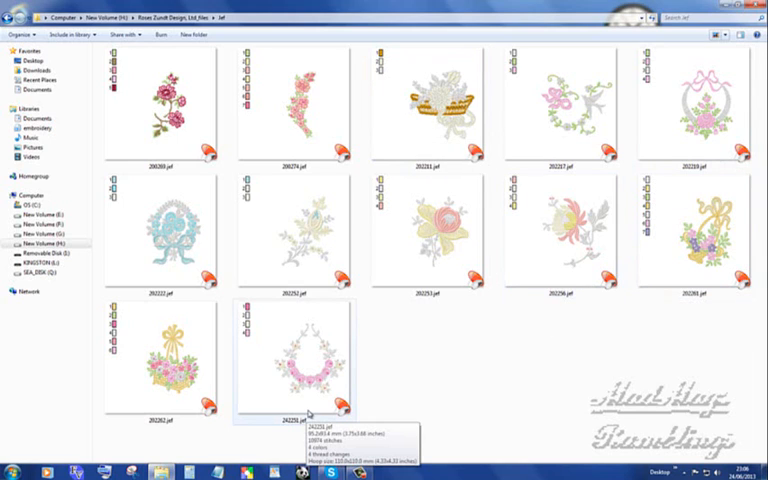
{"action": "mouse_move", "coordinate": [434, 348]}
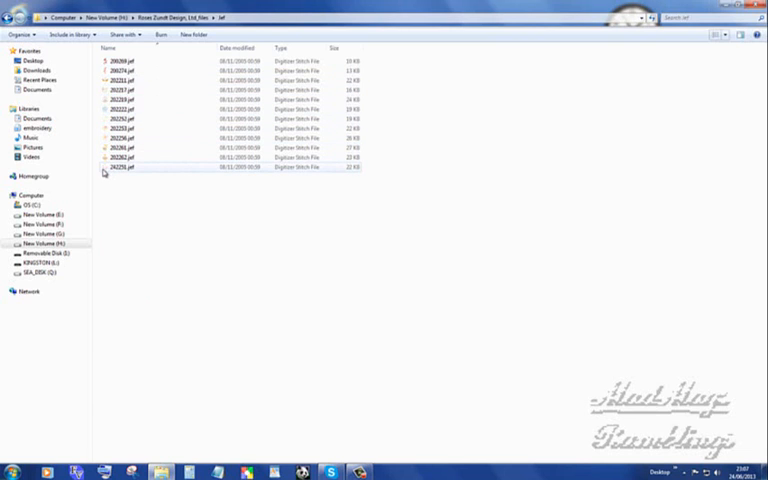
- Go up to anita goodesign, open janome-jef, and view designs as Extra Large Icons
{"action": "left_click", "coordinate": [120, 157]}
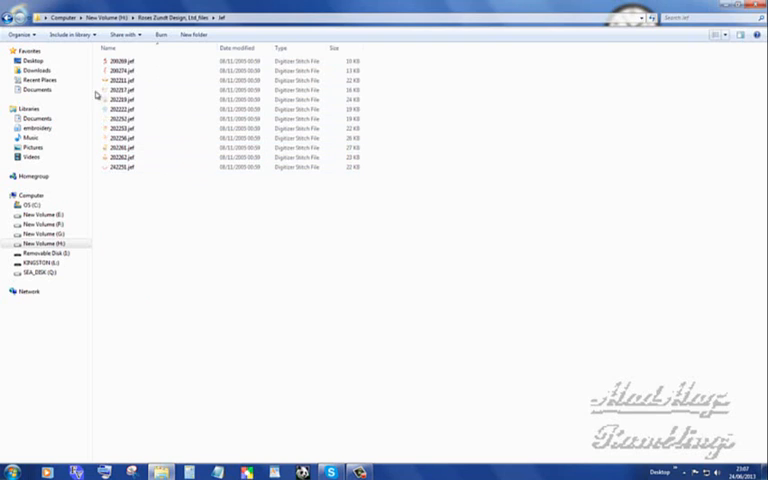
{"action": "mouse_move", "coordinate": [170, 178]}
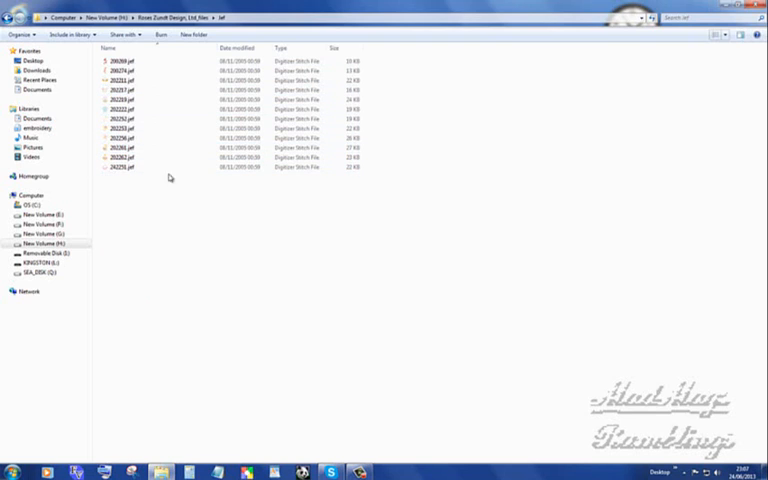
{"action": "left_click", "coordinate": [95, 17]}
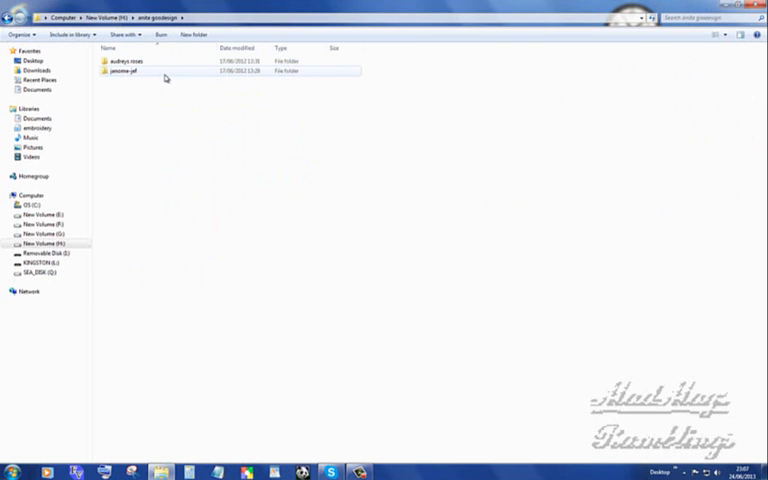
{"action": "double_click", "coordinate": [122, 71]}
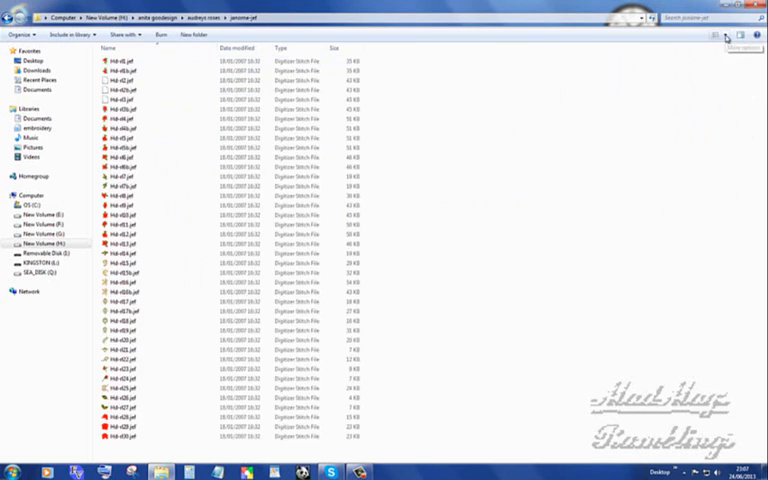
{"action": "left_click", "coordinate": [725, 35]}
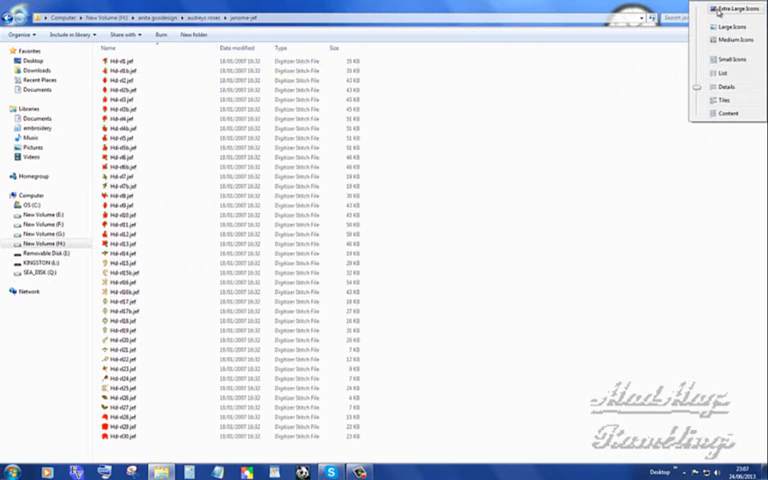
{"action": "left_click", "coordinate": [728, 8]}
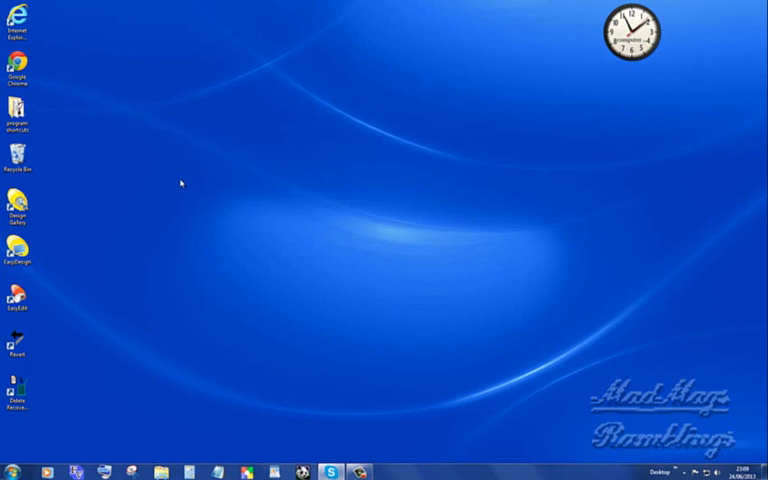
{"action": "mouse_move", "coordinate": [488, 147]}
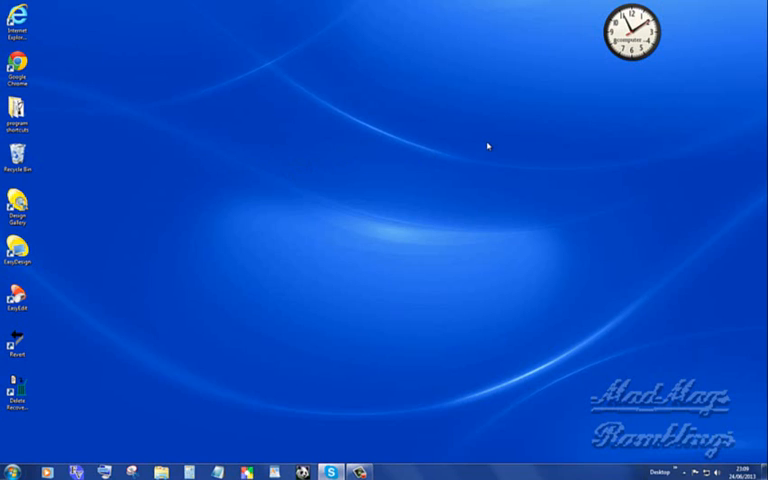
{"action": "mouse_move", "coordinate": [457, 176]}
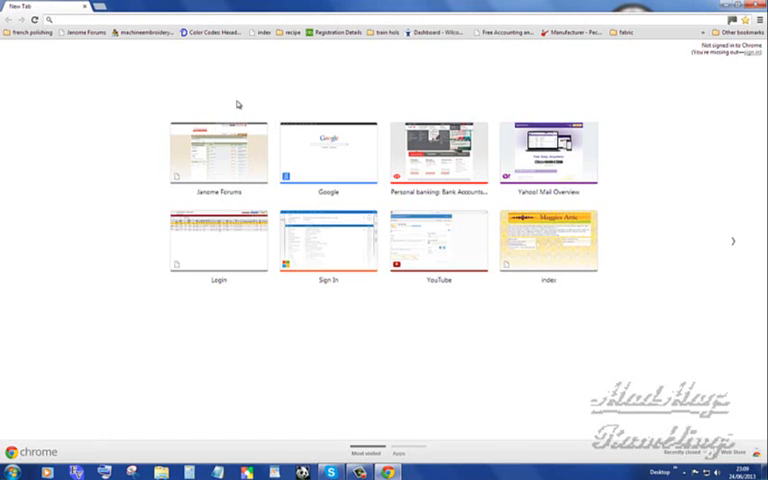
- Search Google for sewiconz and open the S&S Computing SewIconz result
{"action": "left_click", "coordinate": [328, 150]}
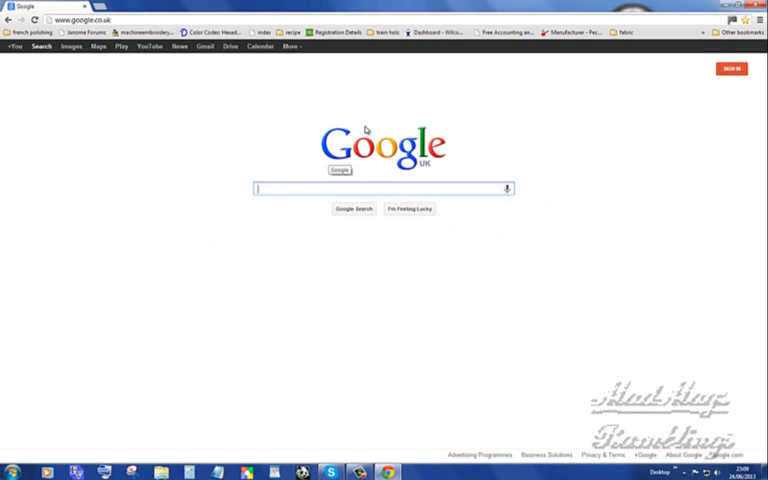
{"action": "mouse_move", "coordinate": [545, 127]}
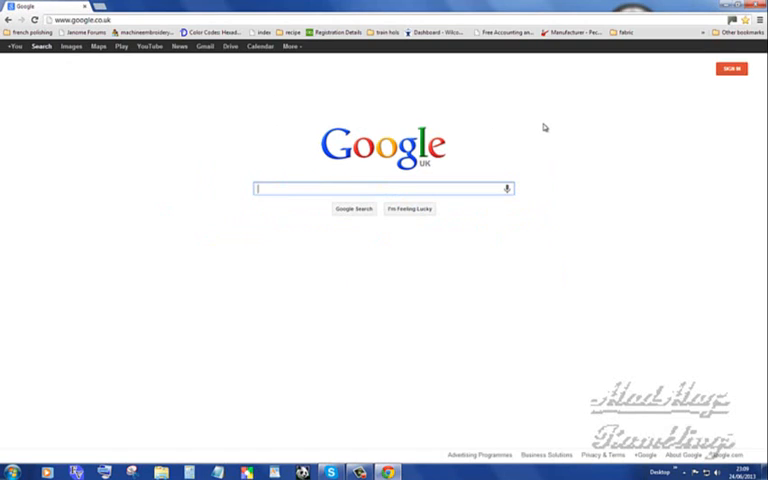
{"action": "type", "text": "sea"}
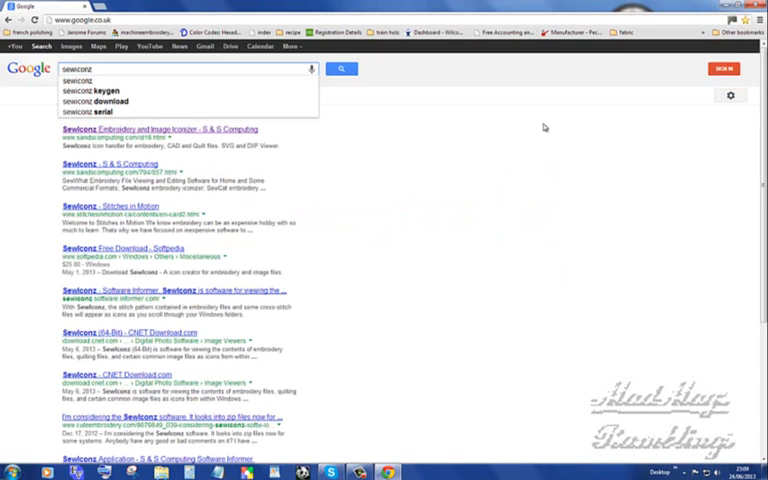
{"action": "left_click", "coordinate": [155, 129]}
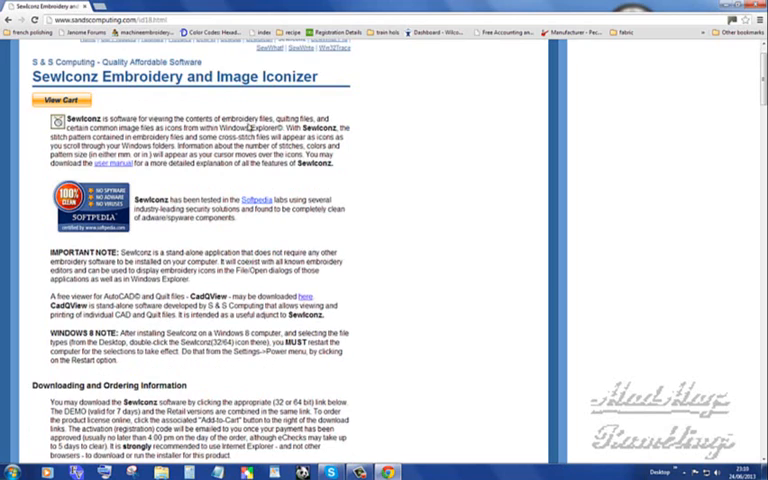
{"action": "mouse_move", "coordinate": [336, 119]}
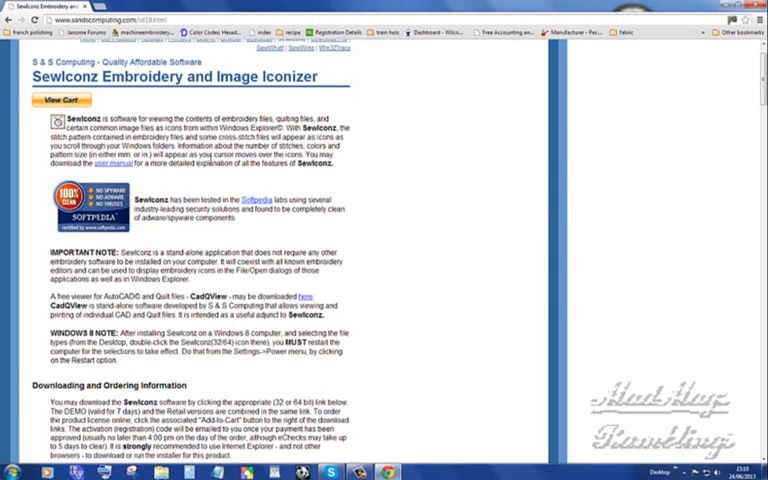
{"action": "mouse_move", "coordinate": [221, 231]}
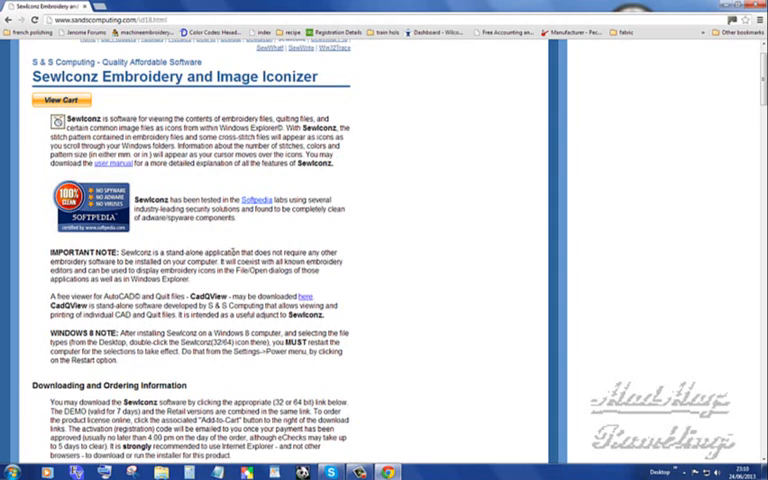
{"action": "mouse_move", "coordinate": [332, 248]}
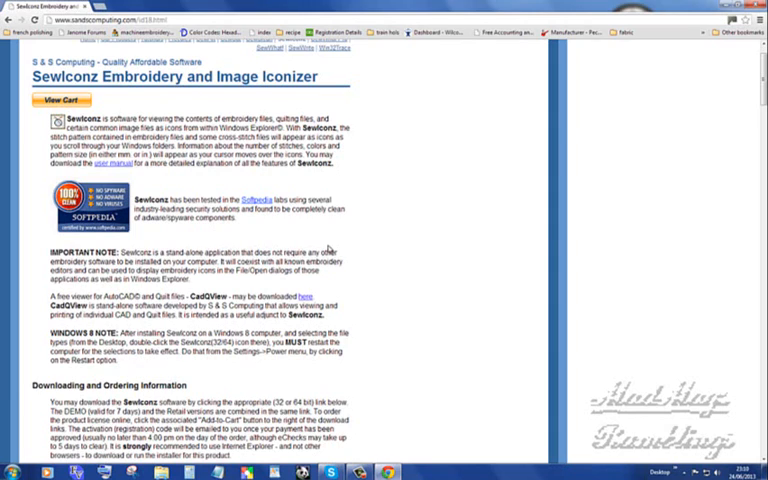
{"action": "mouse_move", "coordinate": [331, 248]}
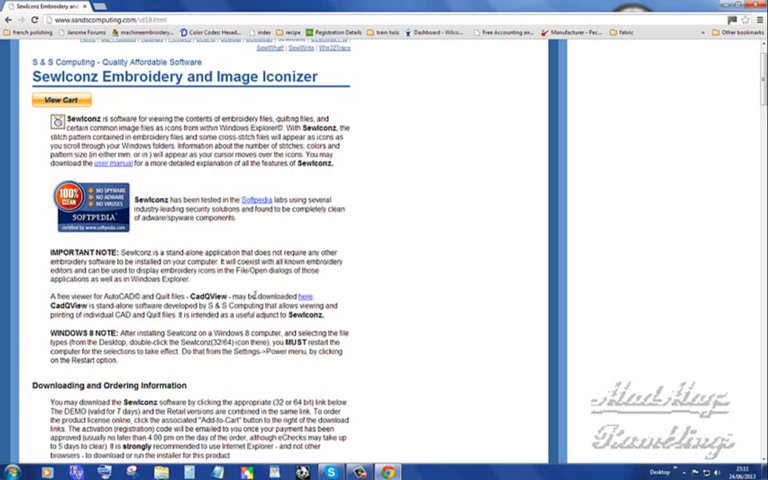
- Scroll the SewIconz page down to the Downloading and Ordering Information table
{"action": "scroll", "scroll_direction": "down", "scroll_amount": 3}
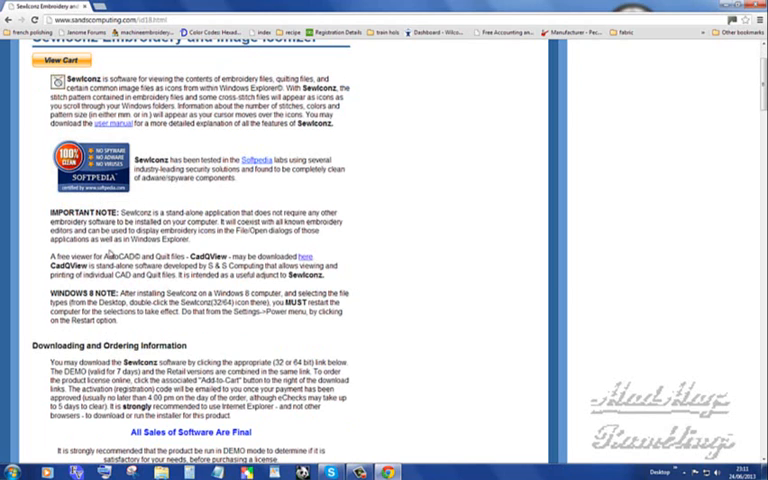
{"action": "scroll", "scroll_direction": "down", "scroll_amount": 3}
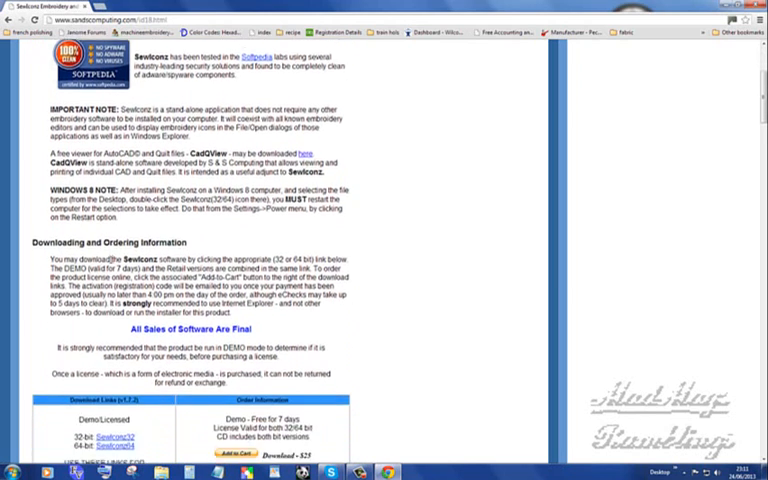
{"action": "scroll", "scroll_direction": "down", "scroll_amount": 3}
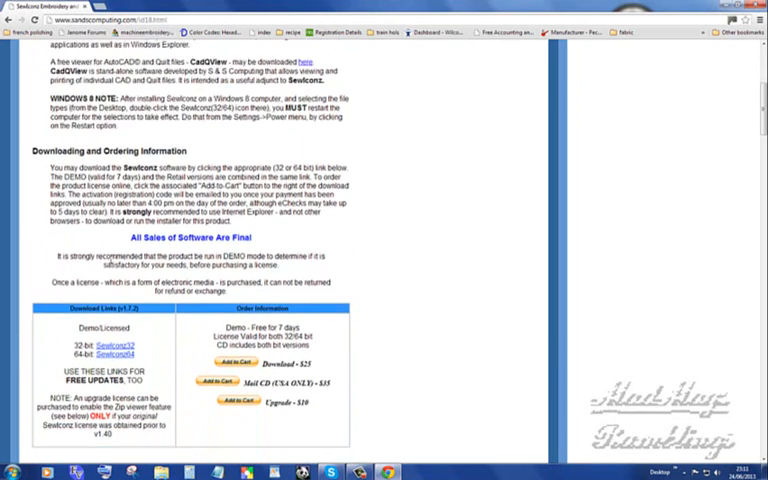
{"action": "scroll", "scroll_direction": "down", "scroll_amount": 3}
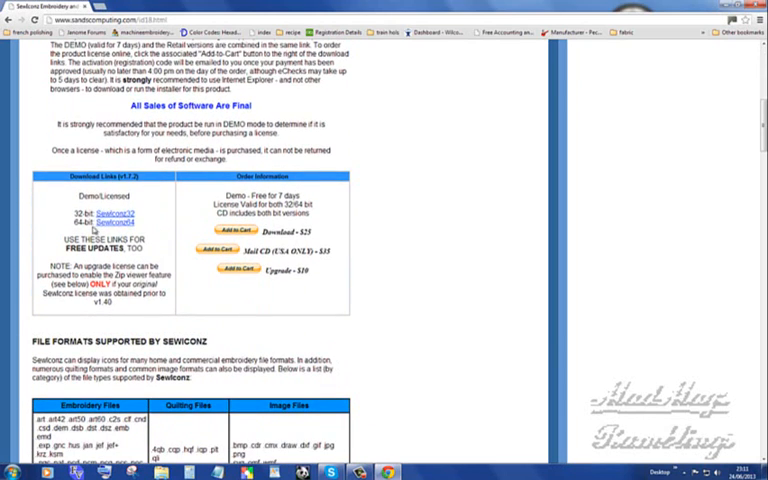
{"action": "mouse_move", "coordinate": [105, 230]}
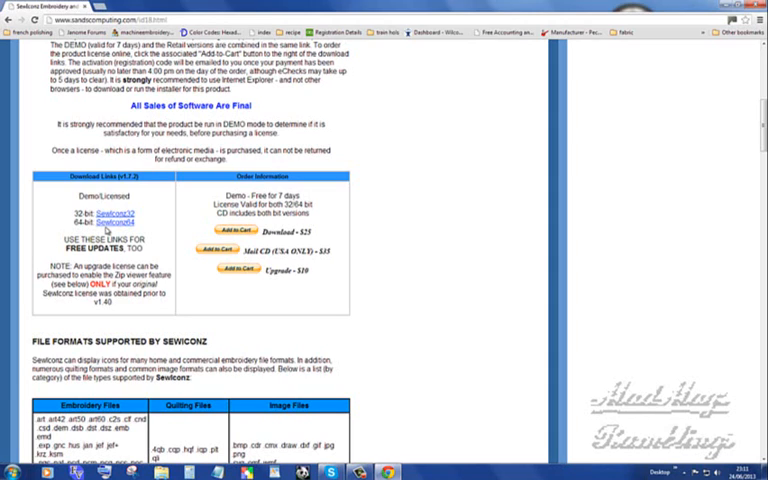
{"action": "mouse_move", "coordinate": [148, 226]}
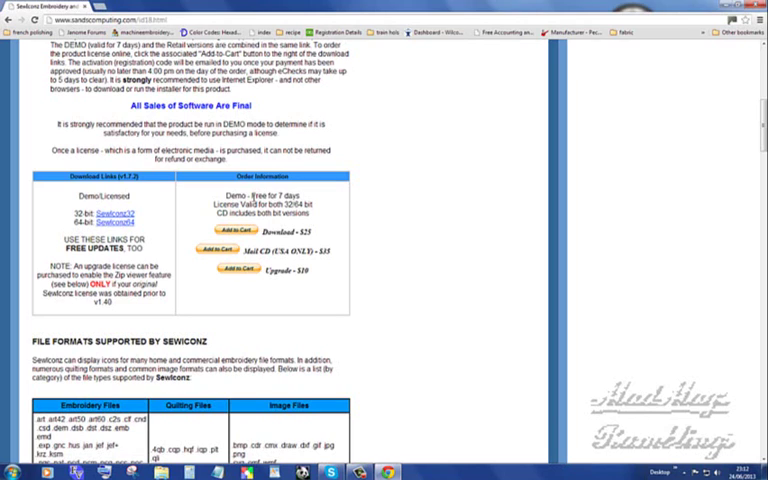
- Scroll past the File Formats table and Zip feature to the setup dialog description
{"action": "scroll", "scroll_direction": "down", "scroll_amount": 3}
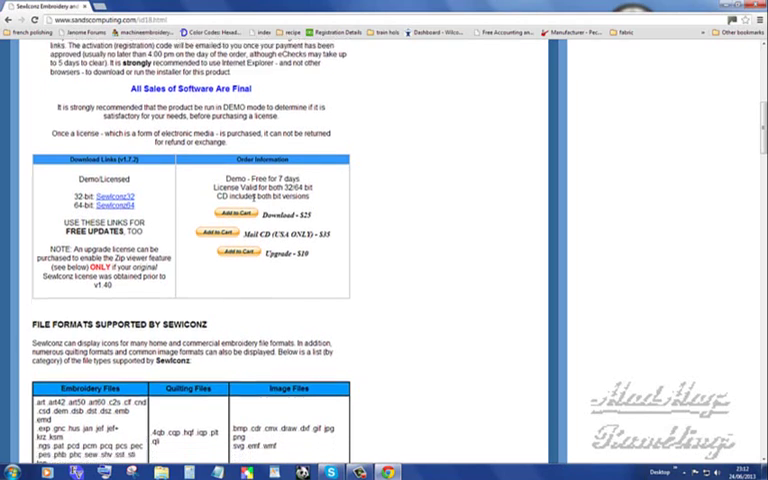
{"action": "scroll", "scroll_direction": "down", "scroll_amount": 3}
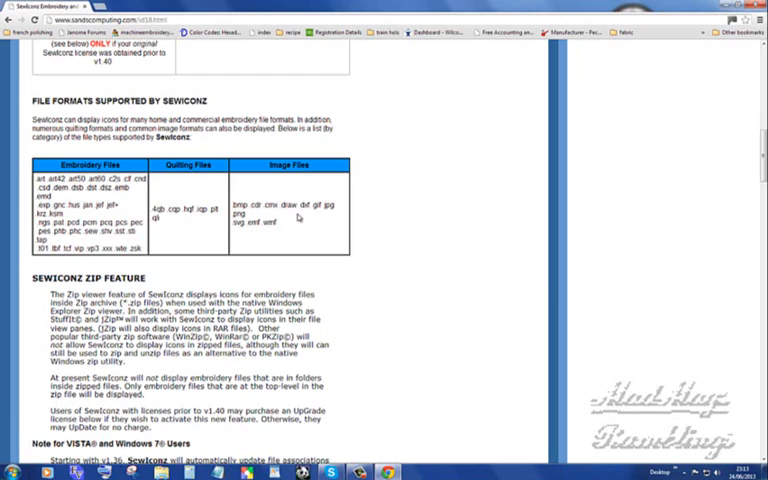
{"action": "mouse_move", "coordinate": [258, 224]}
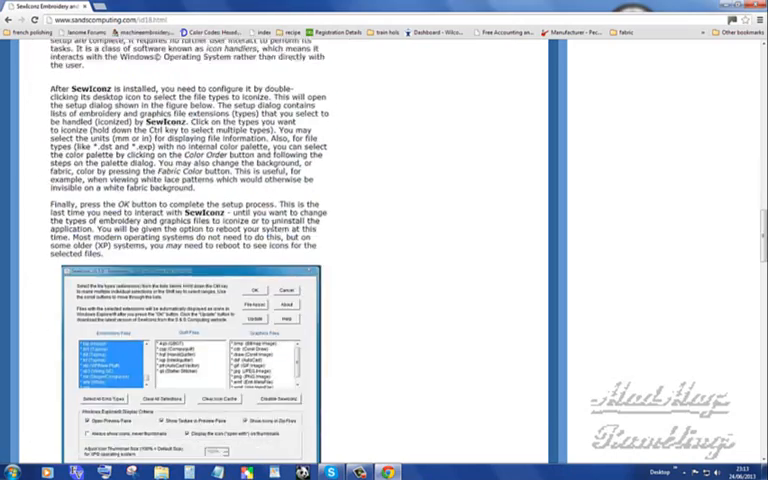
{"action": "scroll", "scroll_direction": "down", "scroll_amount": 3}
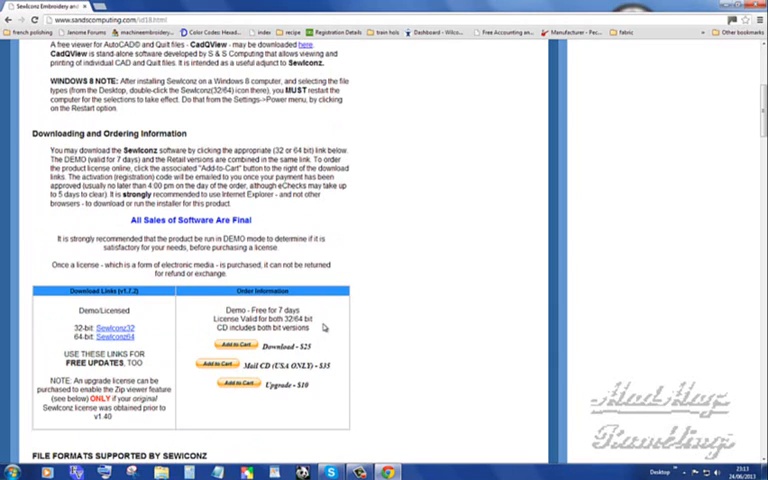
{"action": "mouse_move", "coordinate": [357, 258]}
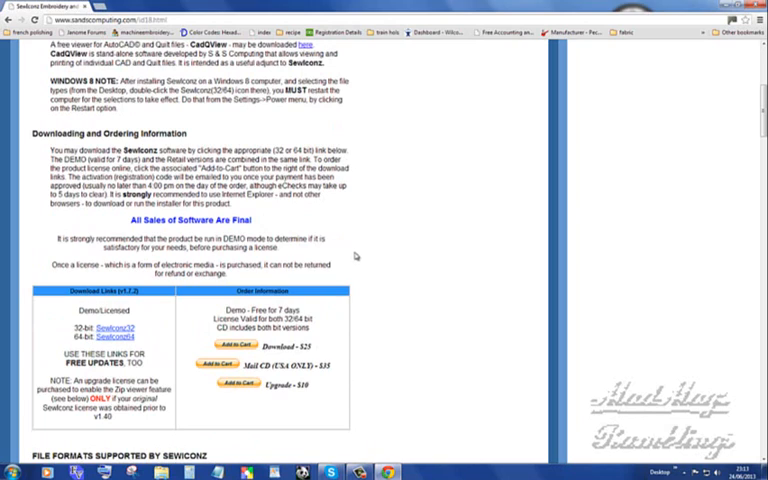
{"action": "mouse_move", "coordinate": [399, 240]}
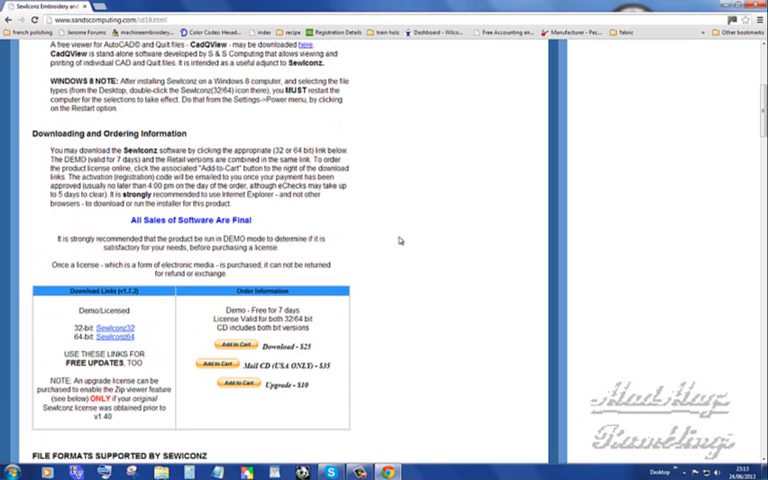
{"action": "mouse_move", "coordinate": [437, 231]}
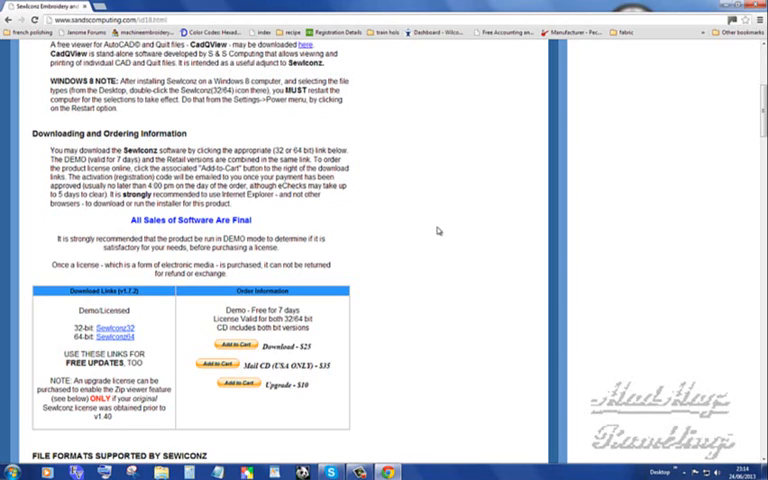
{"action": "mouse_move", "coordinate": [441, 263]}
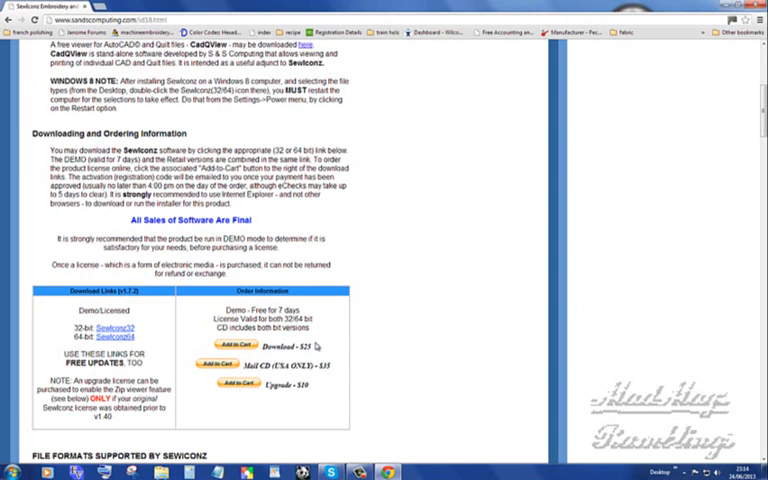
{"action": "mouse_move", "coordinate": [388, 314]}
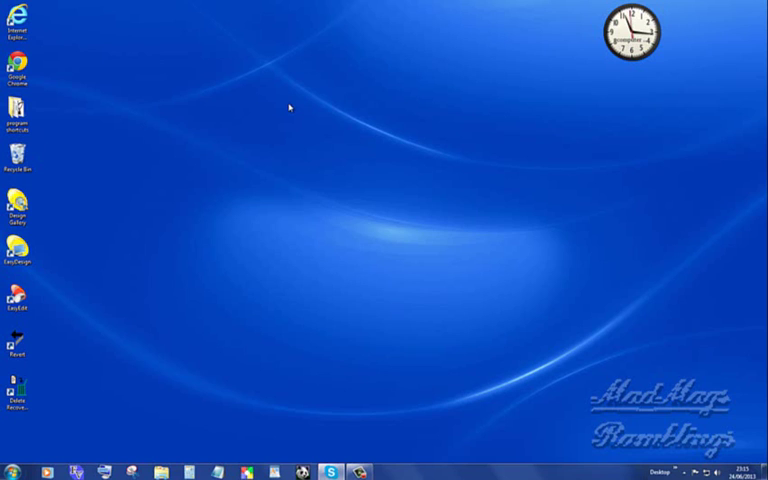
{"action": "mouse_move", "coordinate": [233, 162]}
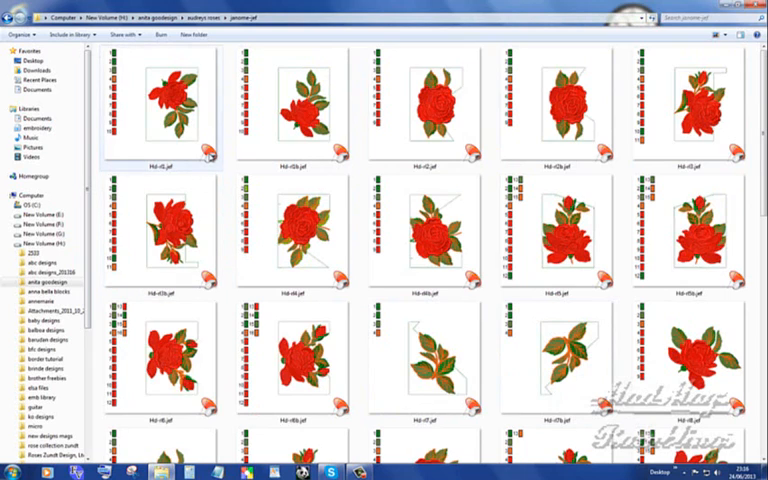
{"action": "mouse_move", "coordinate": [200, 158]}
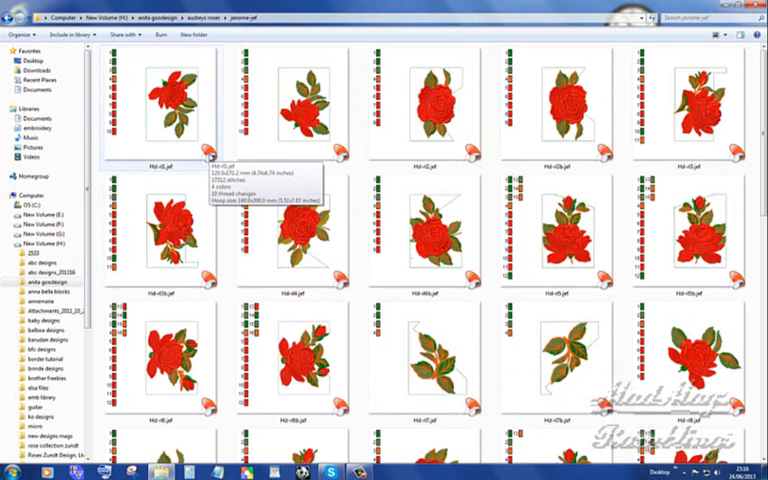
{"action": "mouse_move", "coordinate": [183, 146]}
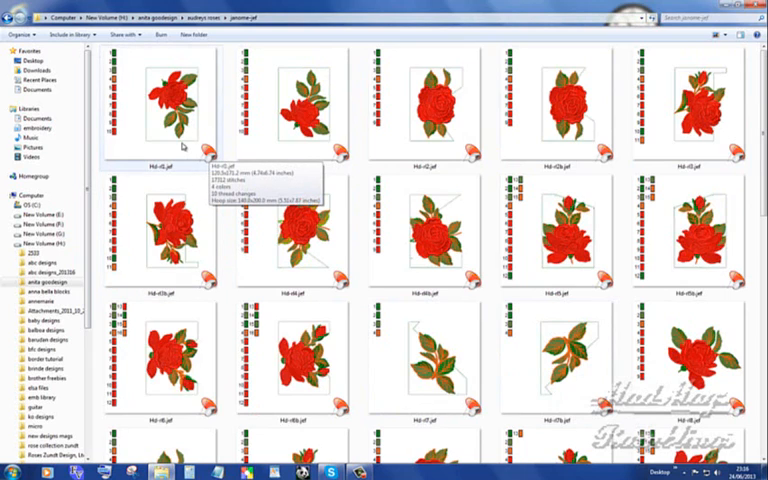
{"action": "mouse_move", "coordinate": [210, 157]}
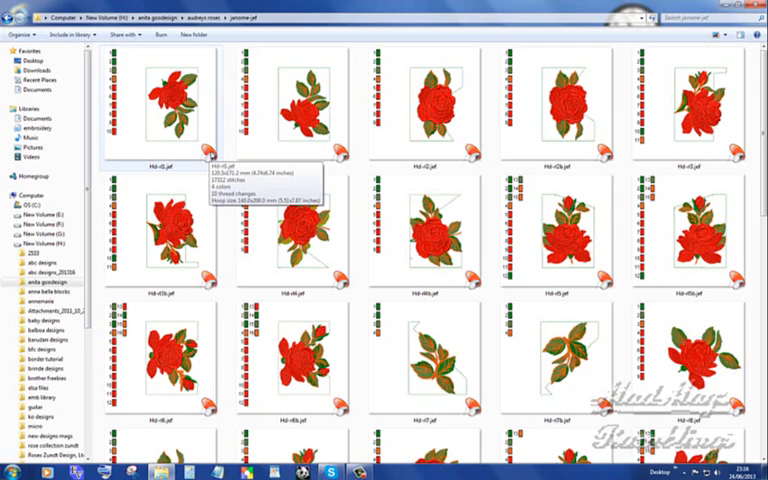
- Scroll down through the janome-jef rose design thumbnails
{"action": "scroll", "scroll_direction": "down", "scroll_amount": 3}
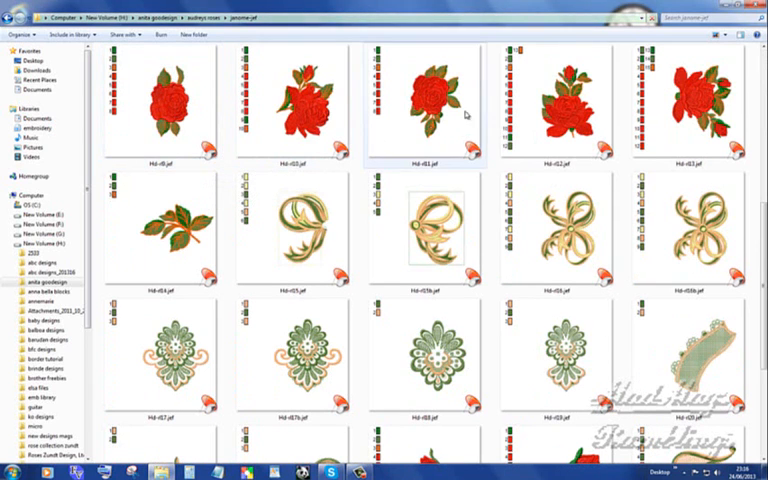
{"action": "scroll", "scroll_direction": "down", "scroll_amount": 3}
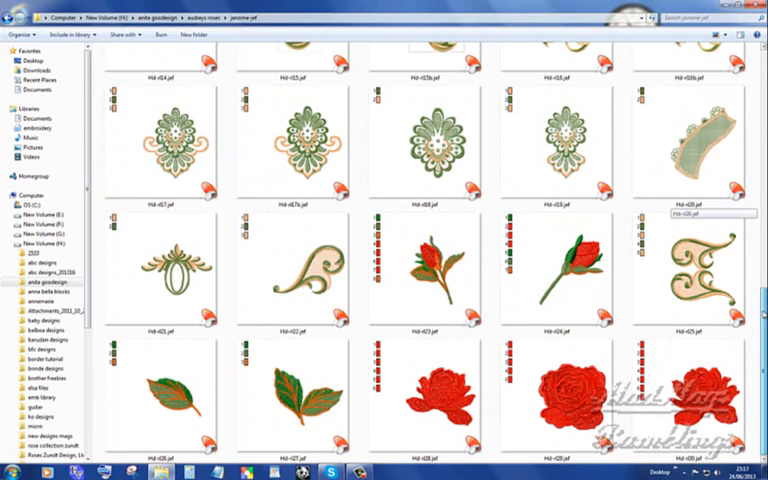
{"action": "scroll", "scroll_direction": "down", "scroll_amount": 3}
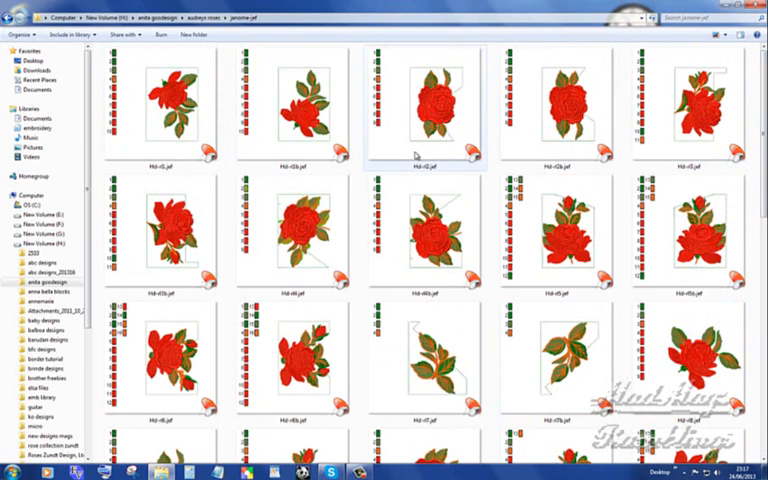
{"action": "mouse_move", "coordinate": [415, 155]}
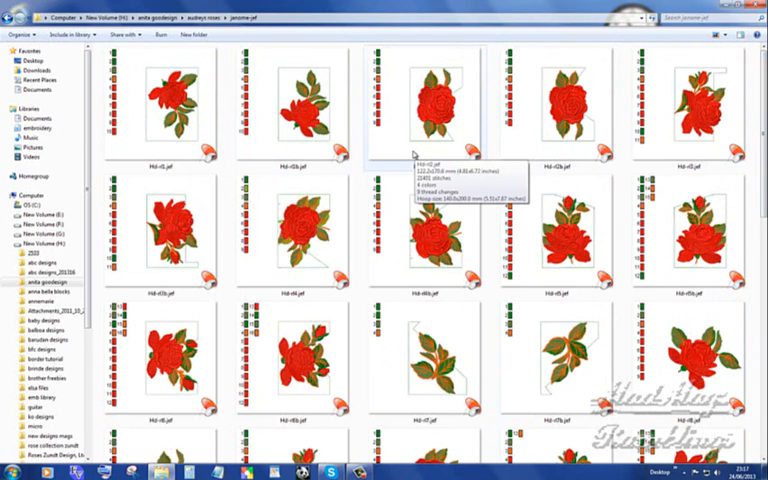